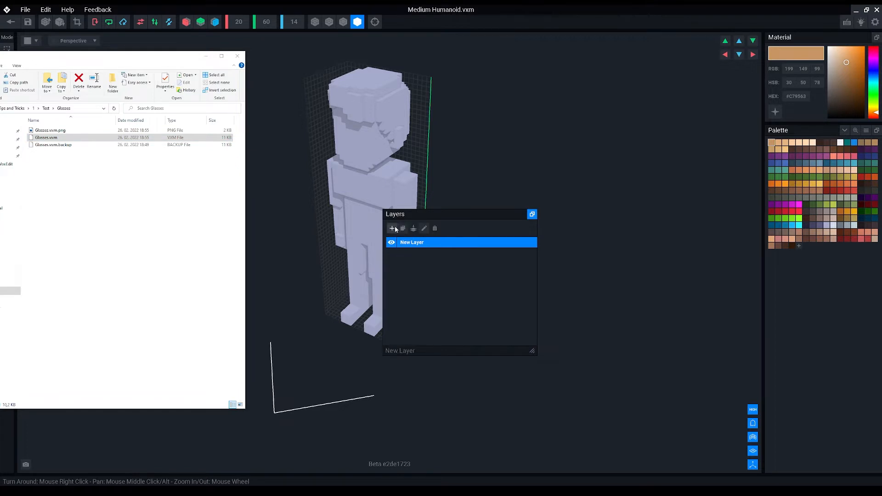
Add a new layer holding Glasses.vxm, then reselect the humanoid's own layer
left_click(392, 229)
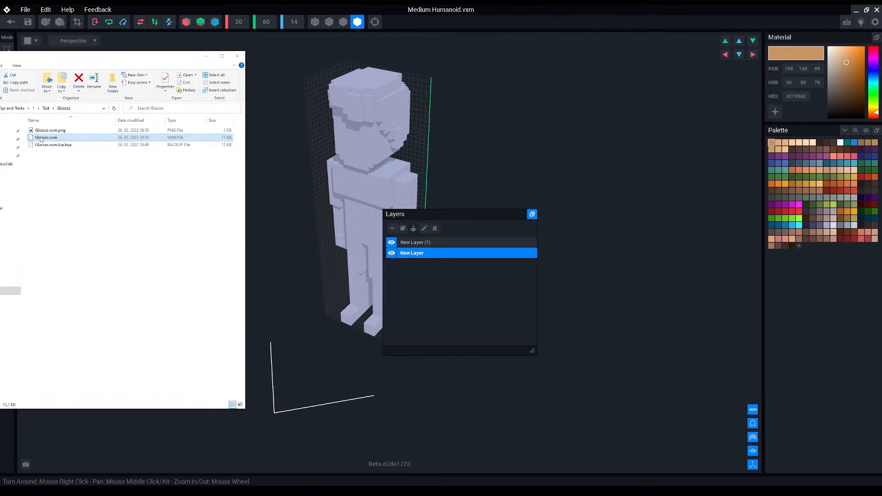
double_click(45, 137)
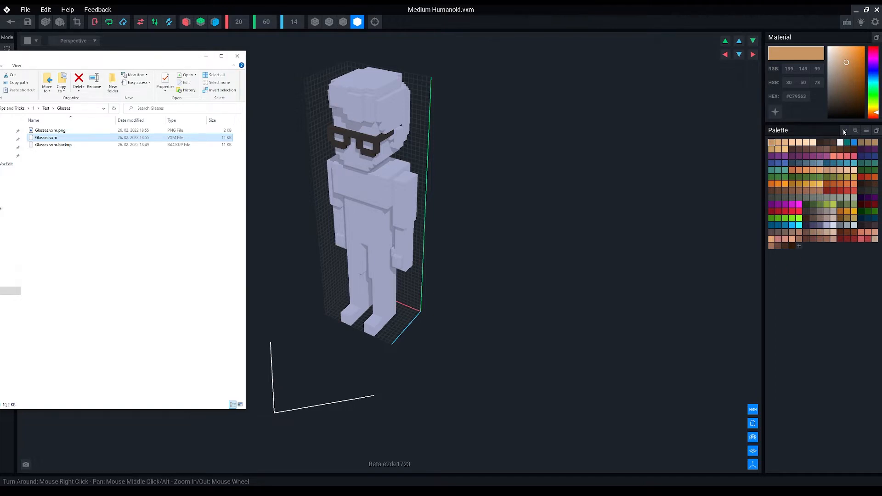
left_click(237, 55)
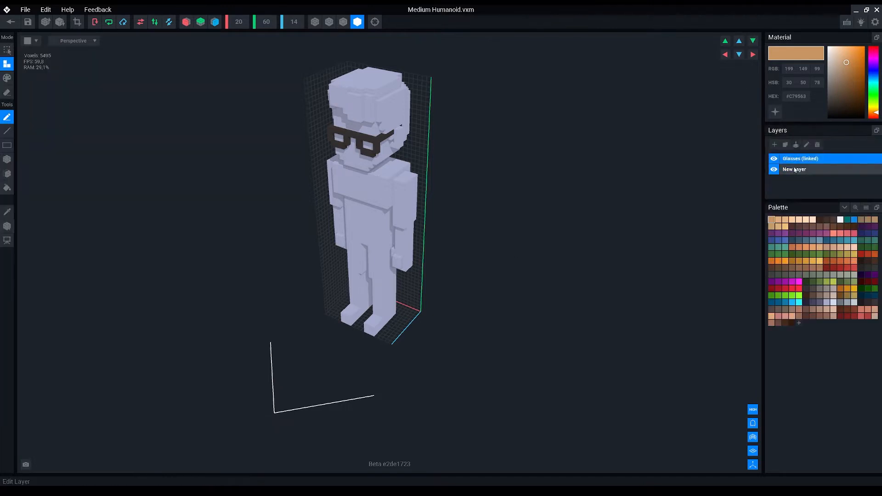
left_click(794, 169)
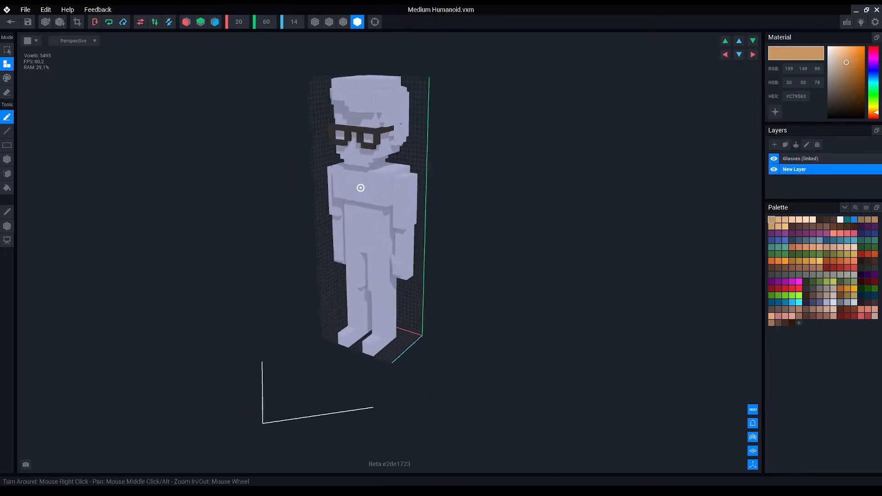
left_click(800, 158)
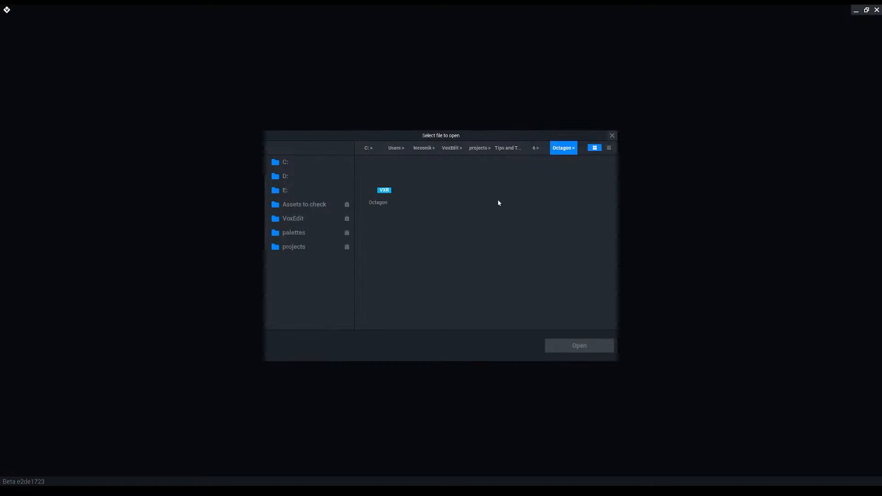
Navigate to the projects folder and bookmark the Tips and Tricks folder in the sidebar
left_click(507, 148)
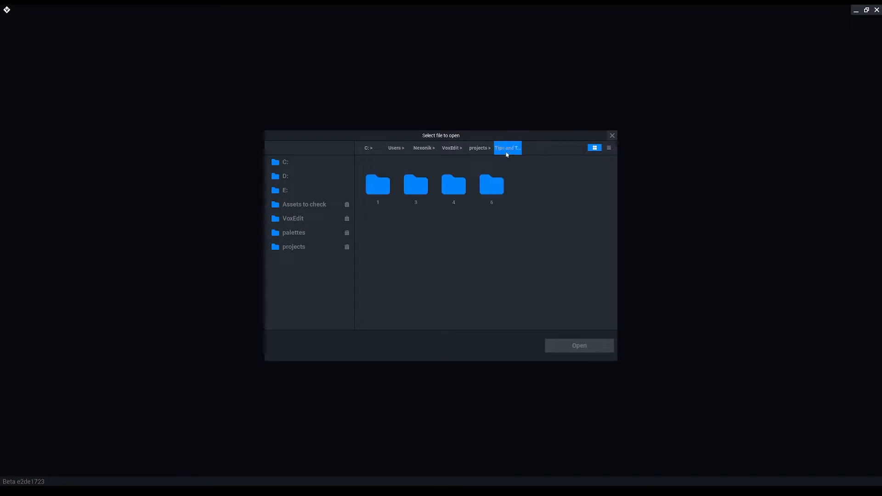
left_click(479, 148)
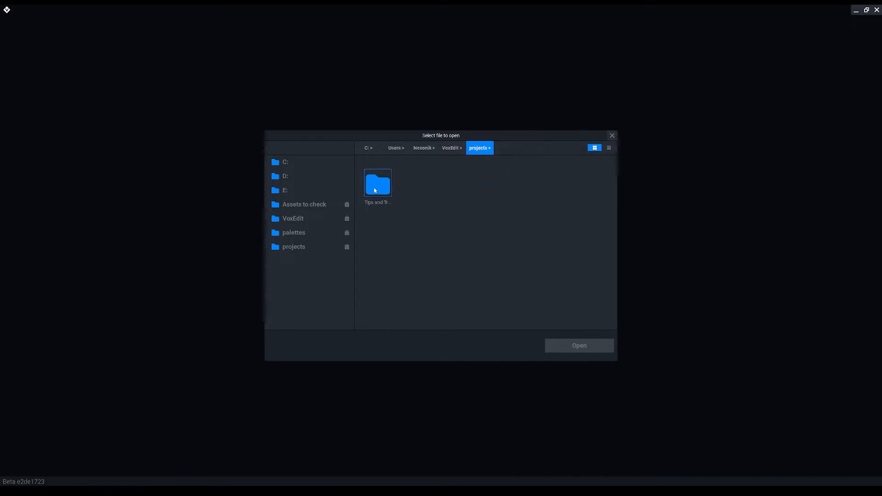
double_click(376, 183)
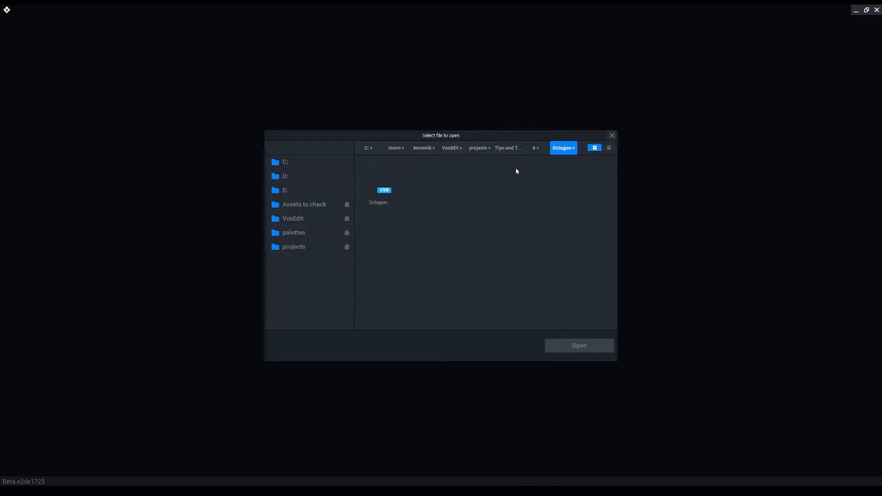
left_click(507, 147)
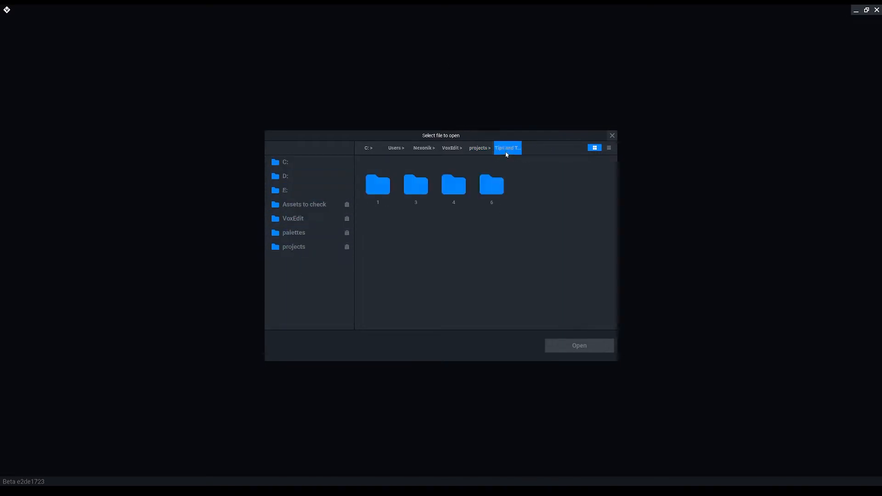
left_click(478, 148)
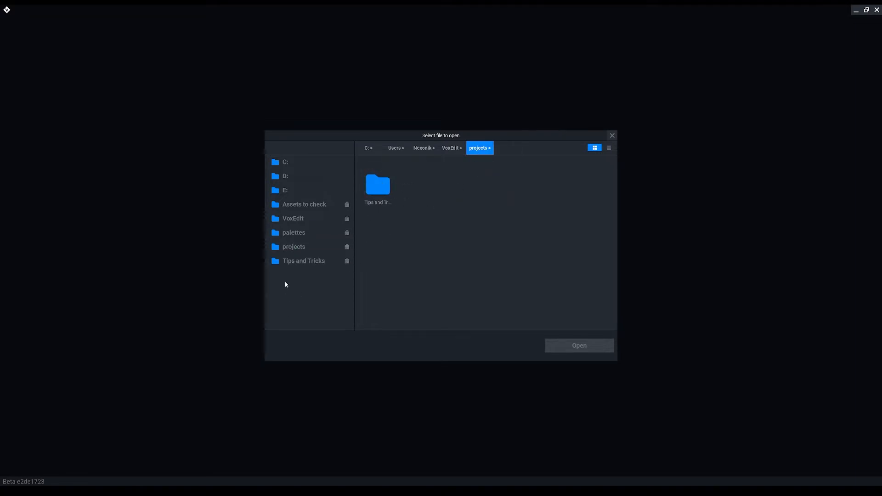
Reopen the file picker and jump to the Tips and Tricks shortcut folder
left_click(612, 135)
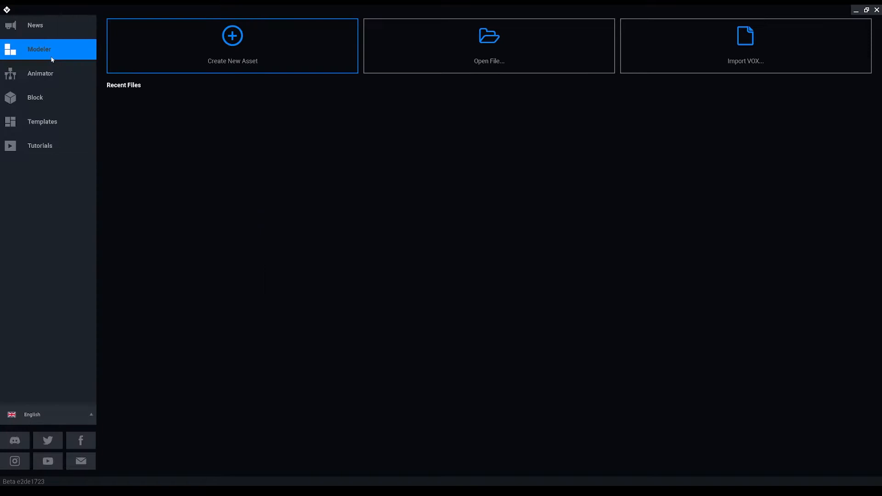
left_click(488, 46)
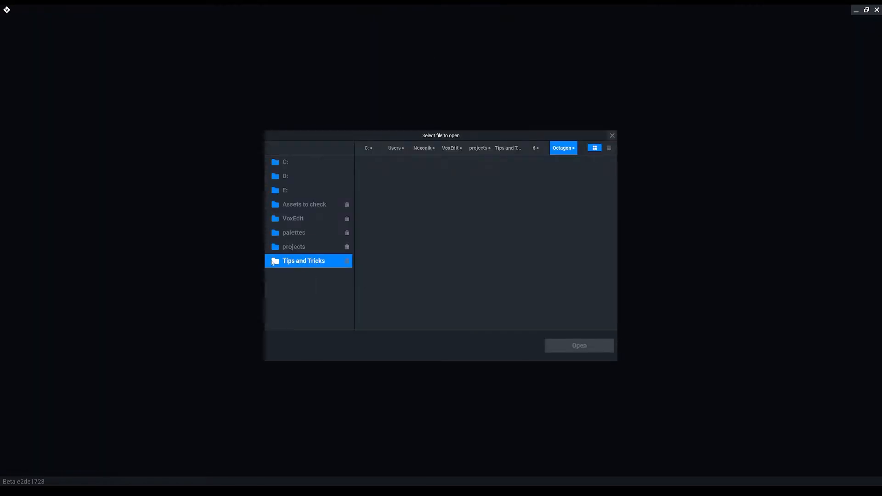
mouse_move(324, 261)
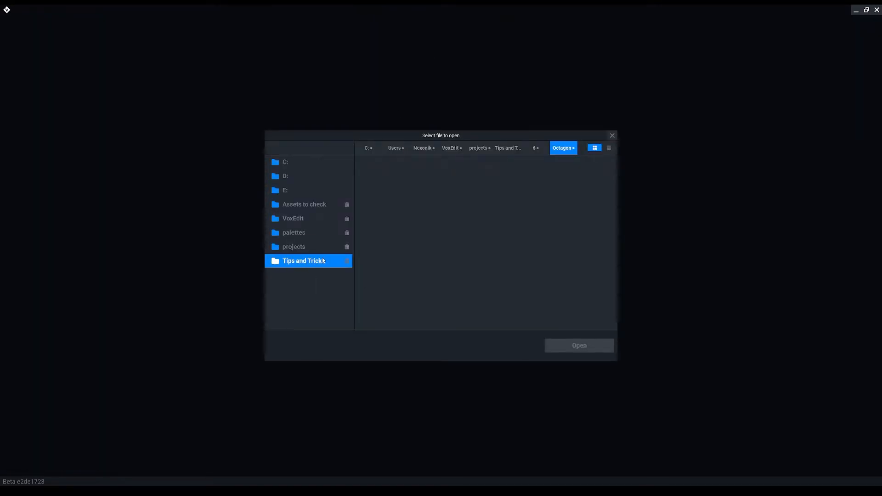
left_click(478, 148)
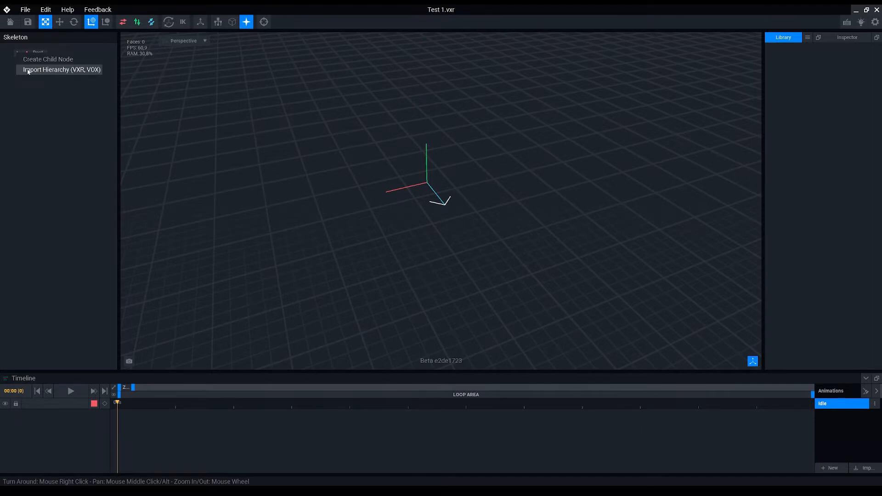
left_click(60, 70)
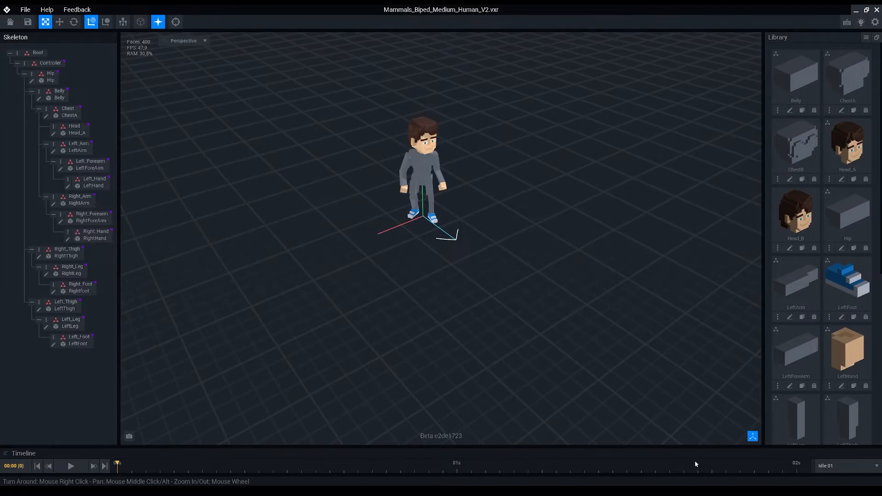
mouse_move(117, 423)
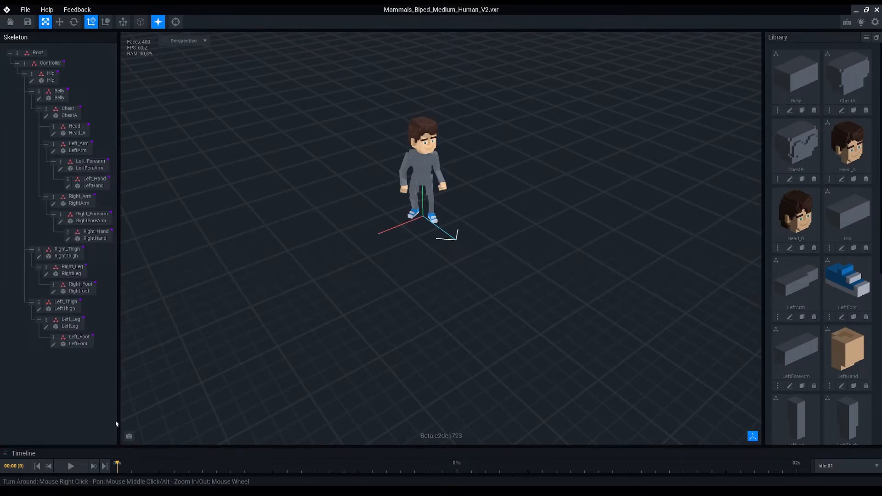
left_click(876, 9)
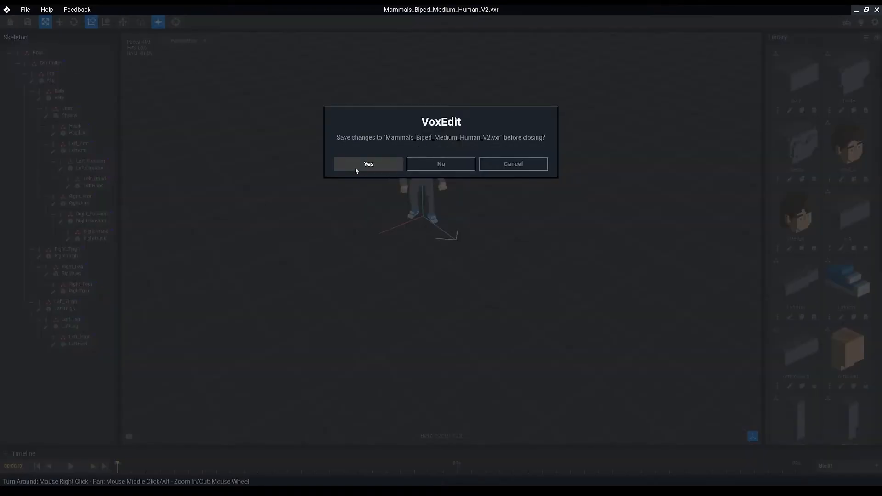
left_click(440, 163)
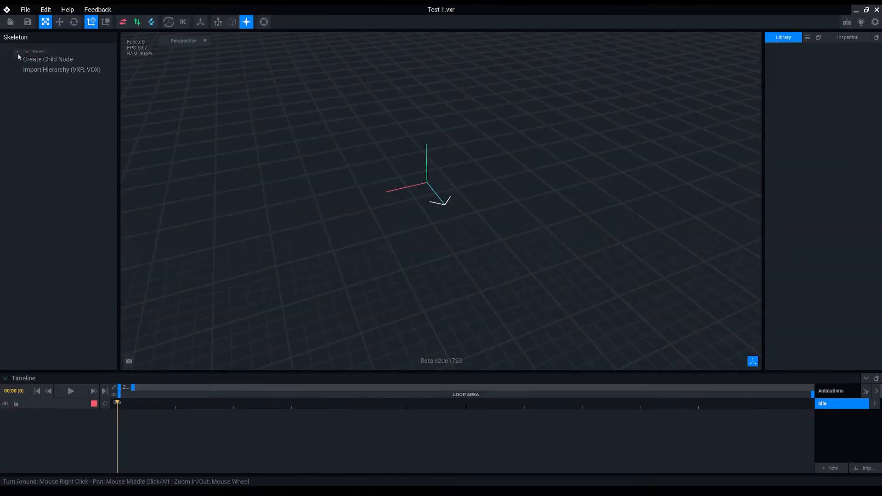
mouse_move(61, 70)
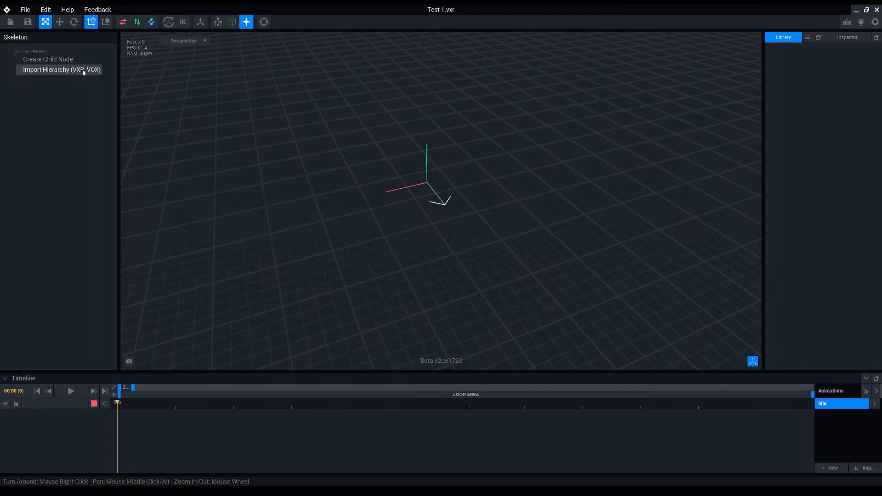
Import the Mammals biped .vxr hierarchy from the Test folder into Test 1
left_click(61, 69)
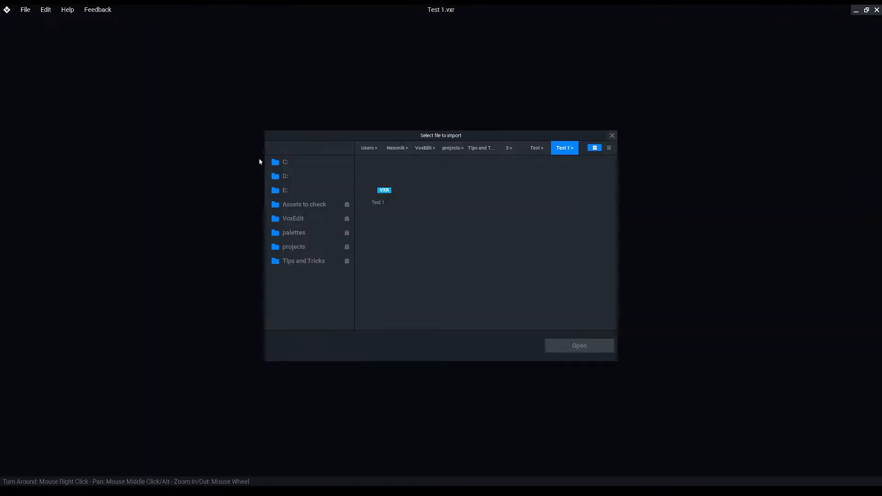
left_click(378, 181)
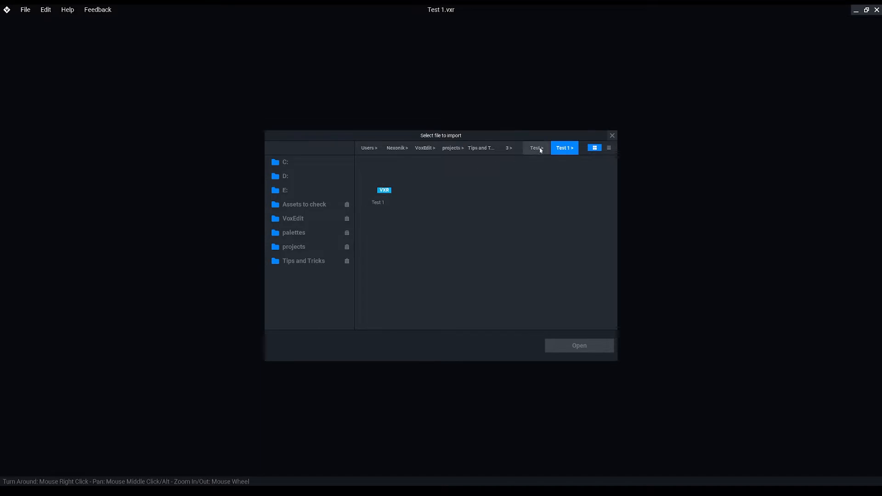
left_click(534, 148)
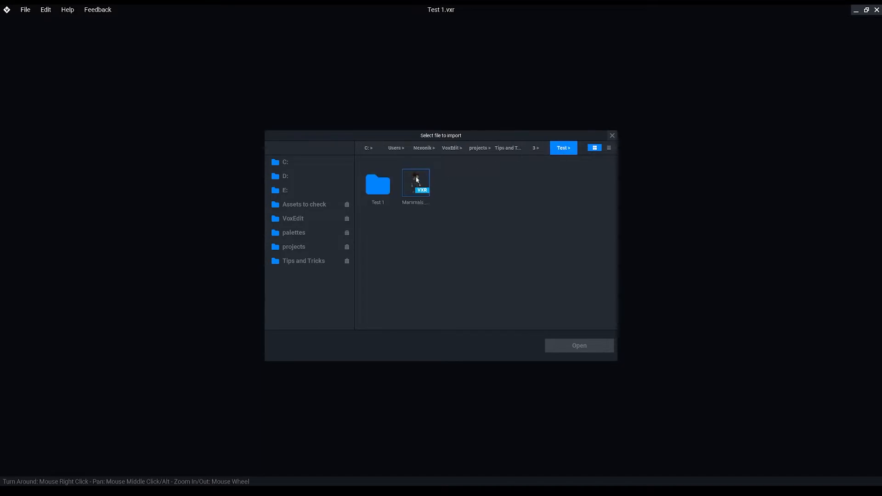
left_click(416, 183)
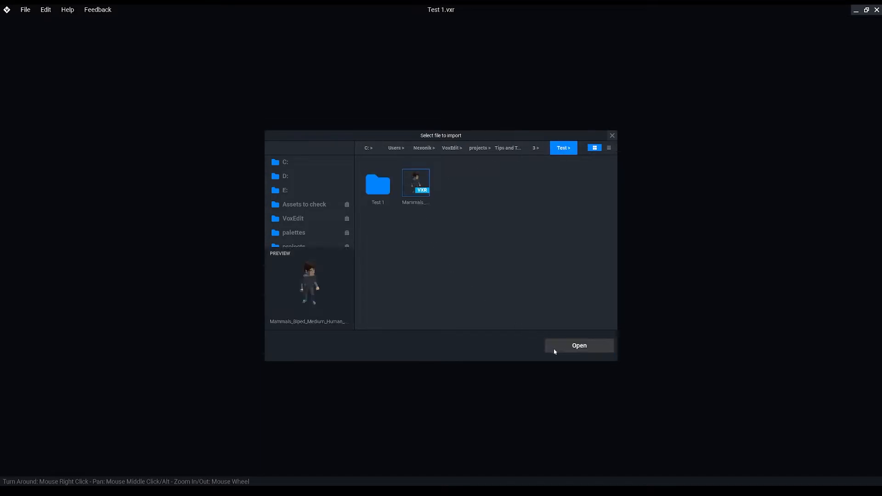
left_click(579, 345)
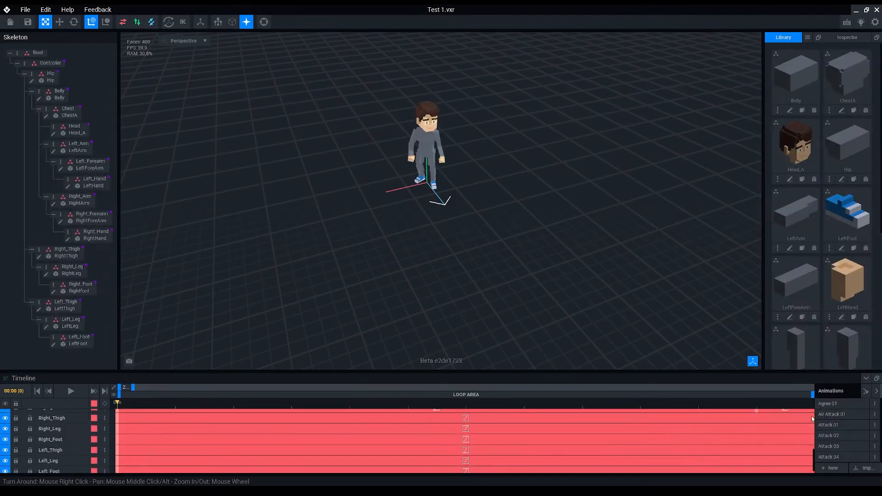
Preview the Attack 01 animation, then open the Test folder again
left_click(828, 425)
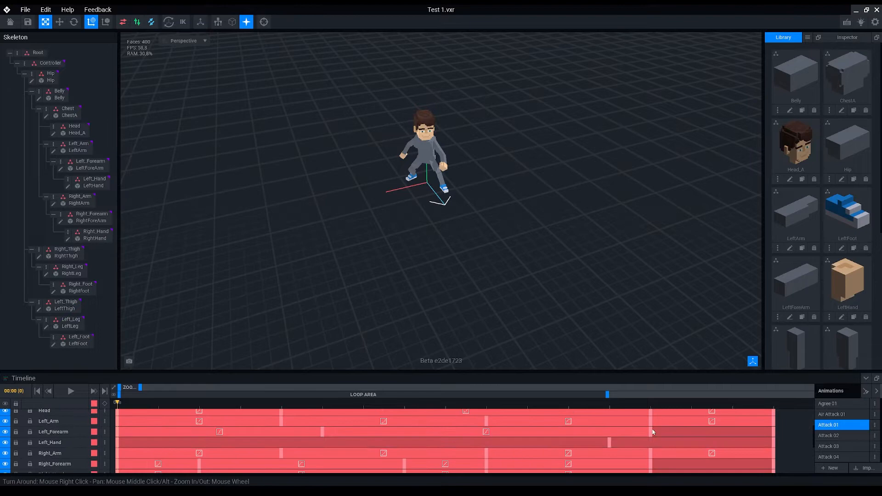
left_click(70, 391)
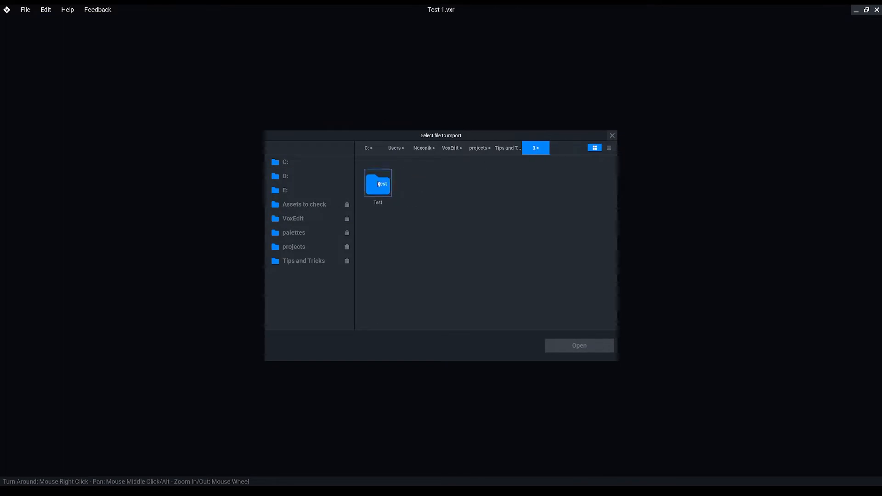
double_click(378, 183)
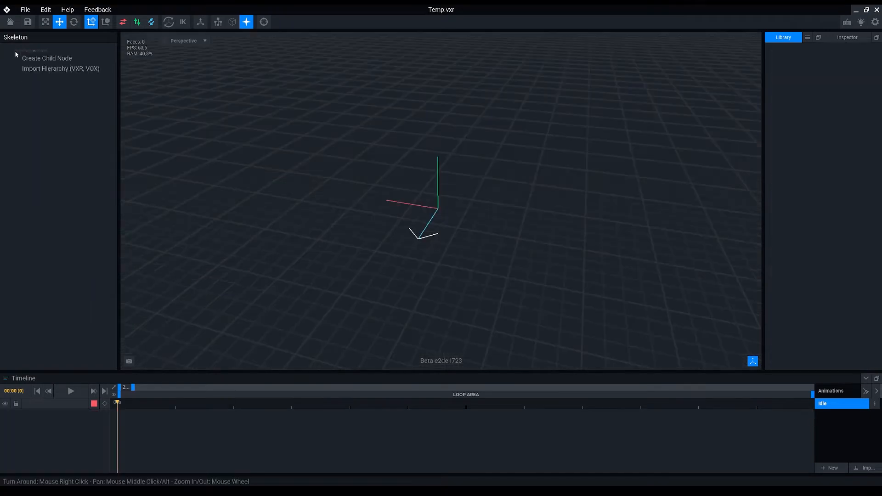
Import the samurai hierarchy, delete its Torso node, and import again from the root node
left_click(61, 68)
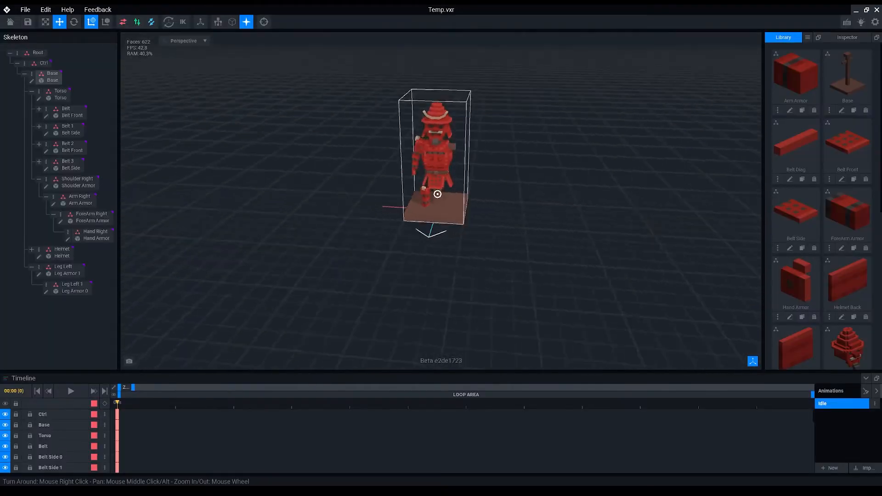
right_click(60, 90)
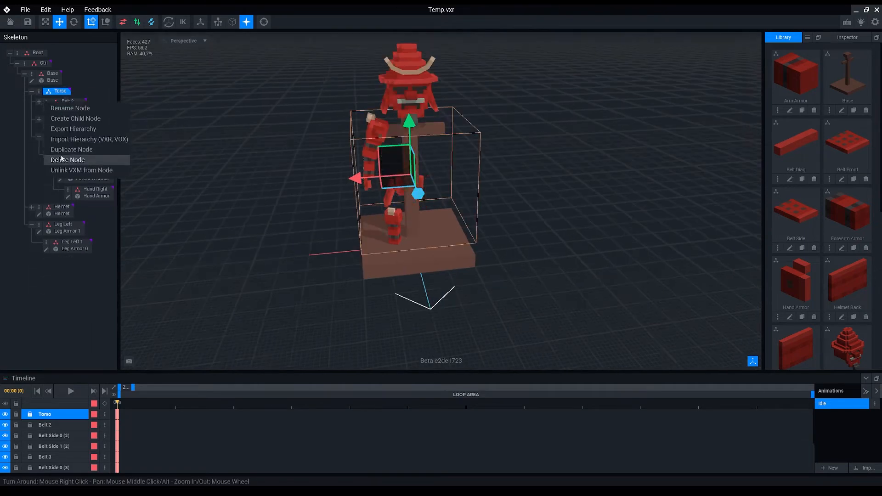
left_click(67, 159)
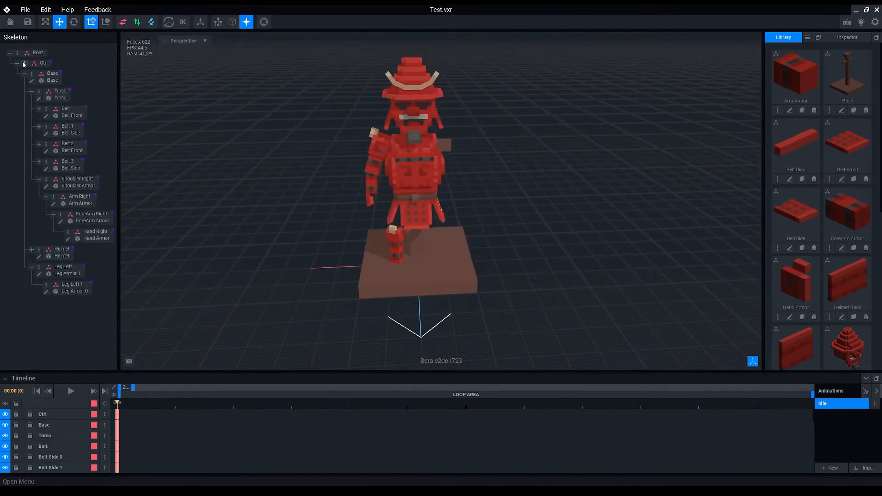
right_click(38, 52)
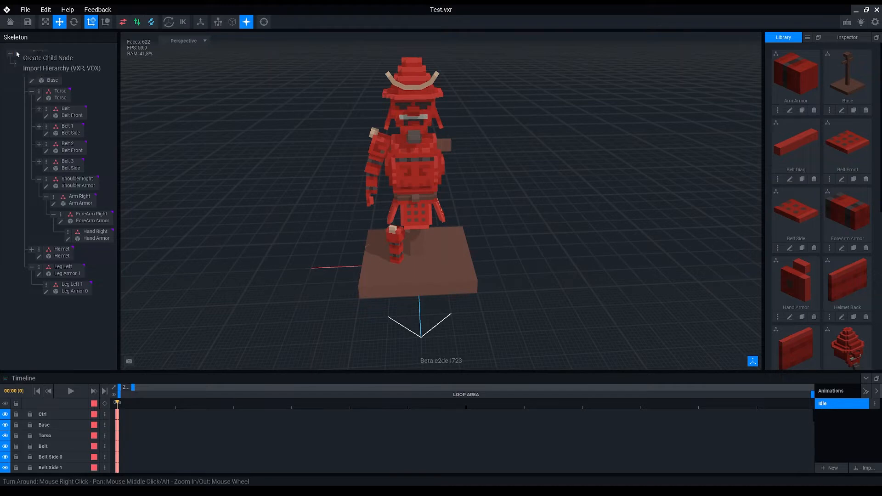
left_click(62, 68)
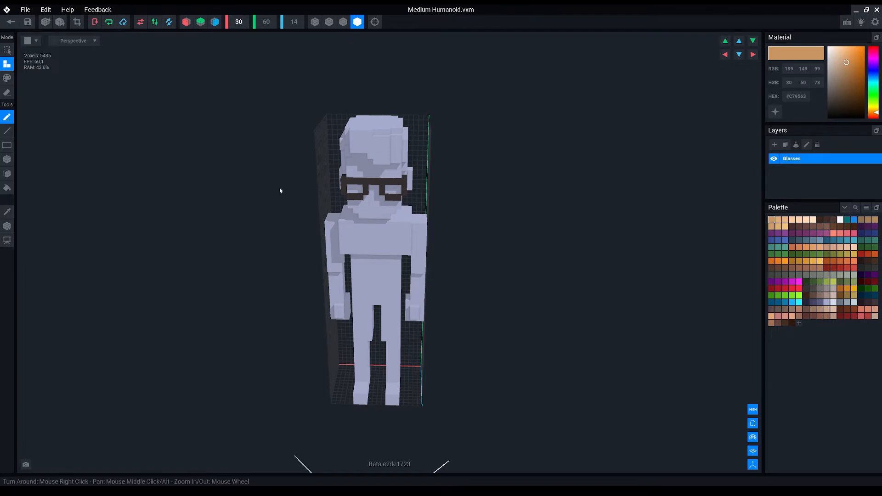
Change the Medium Humanoid's X volume size from 30 to 25 voxels
left_click(753, 55)
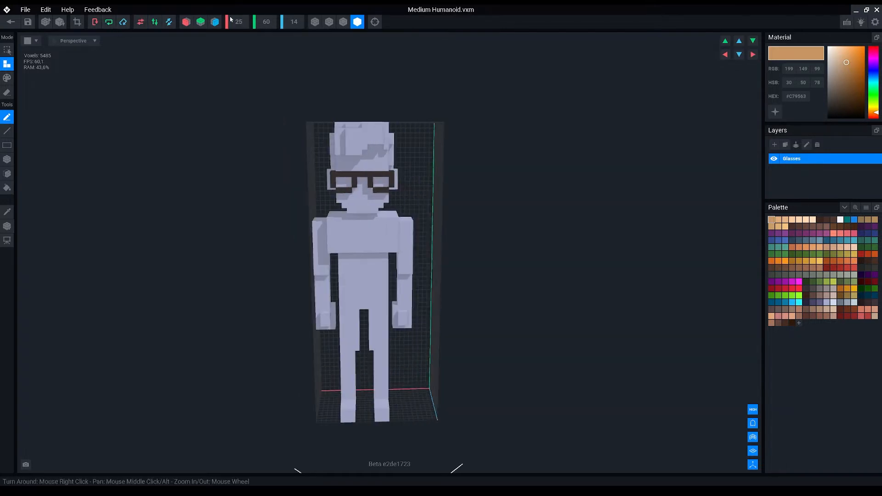
left_click(238, 21)
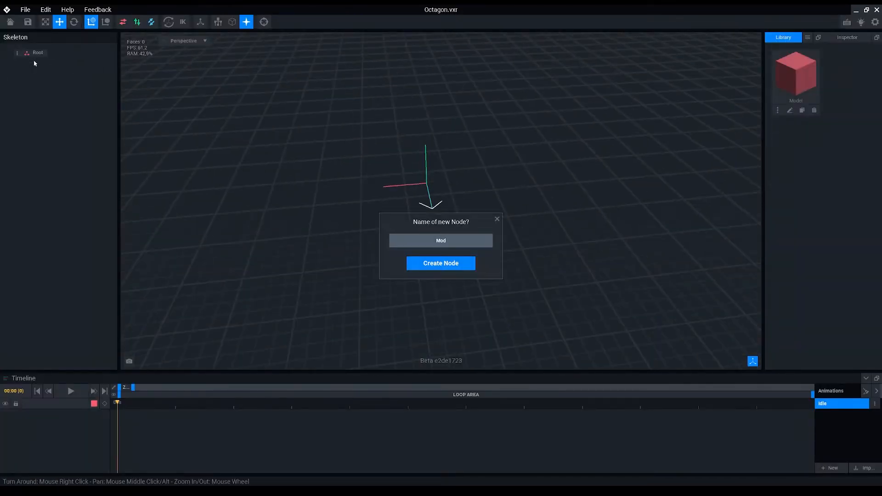
Confirm the new Mod 0 node and create a child node beneath it
left_click(440, 263)
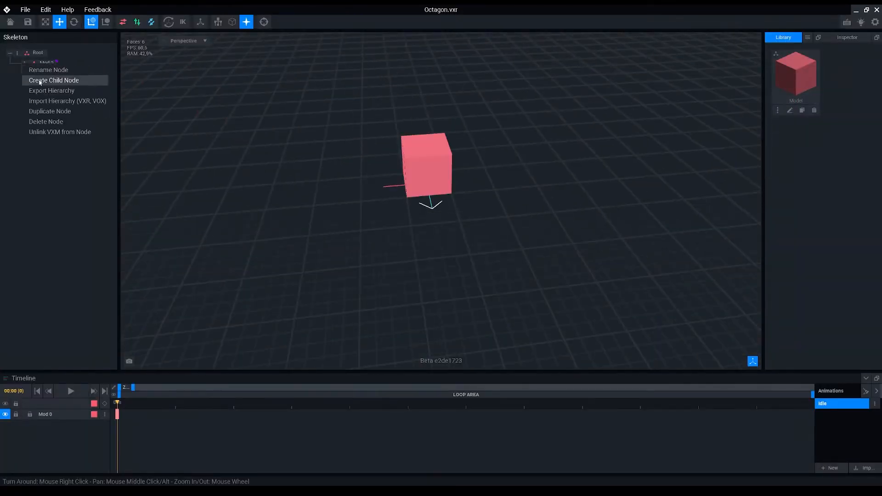
left_click(54, 80)
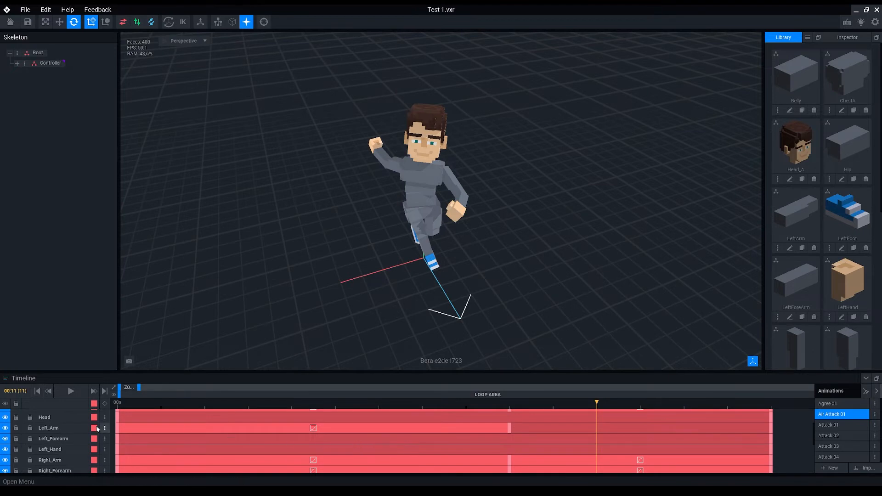
Cycle the Left_Arm, Left_Forearm and Right_Arm lane colours to blue, green and grey
left_click(94, 428)
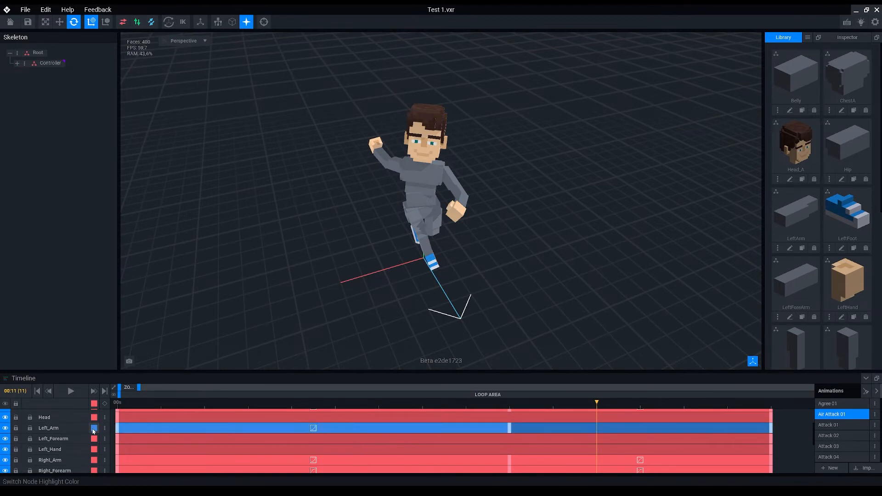
left_click(95, 438)
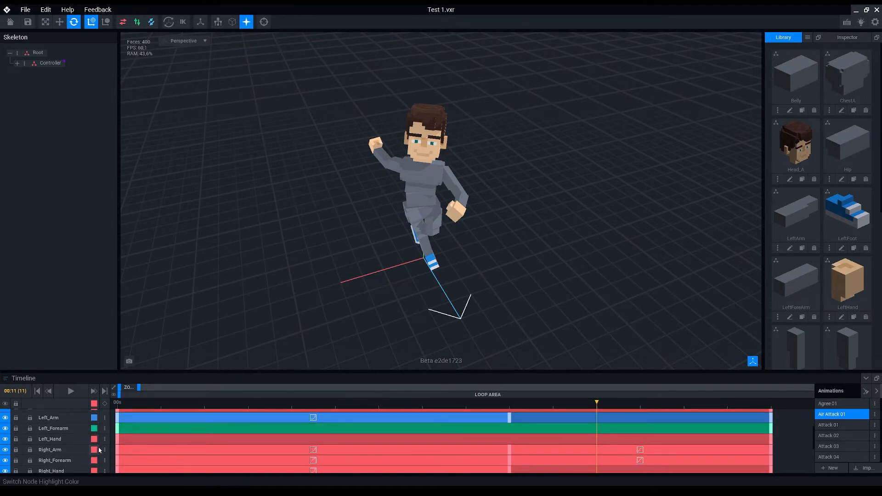
left_click(94, 450)
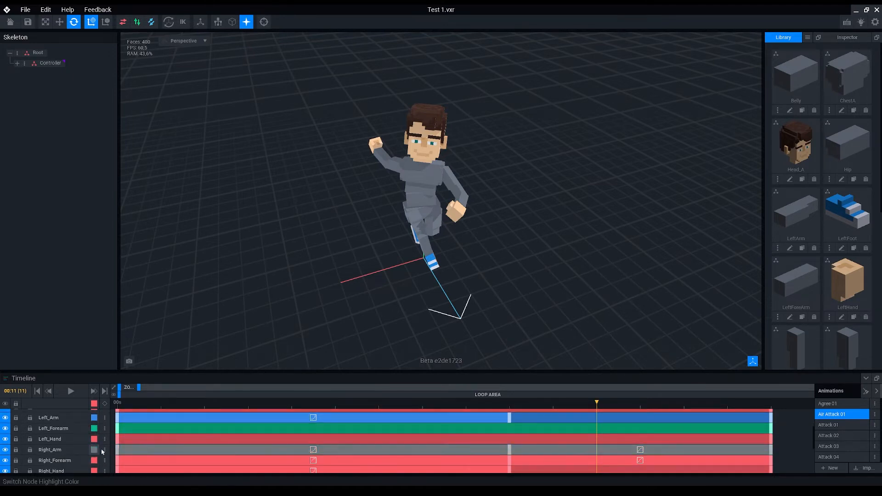
mouse_move(243, 436)
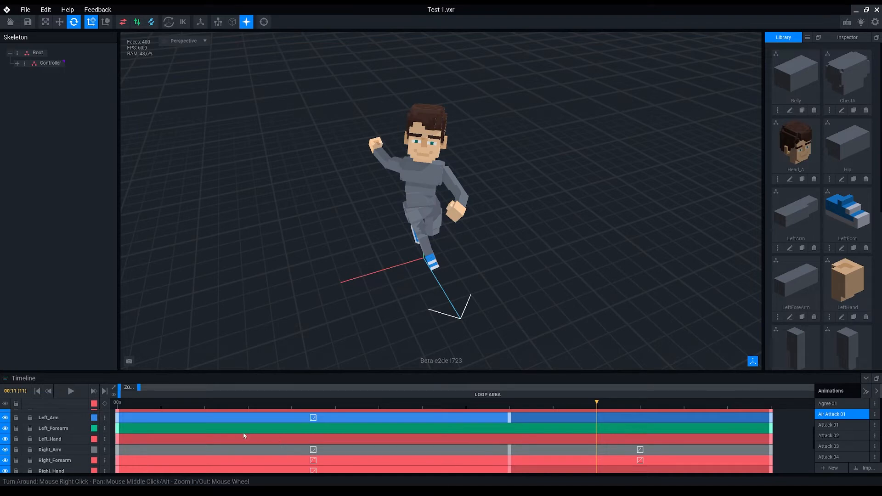
left_click(70, 391)
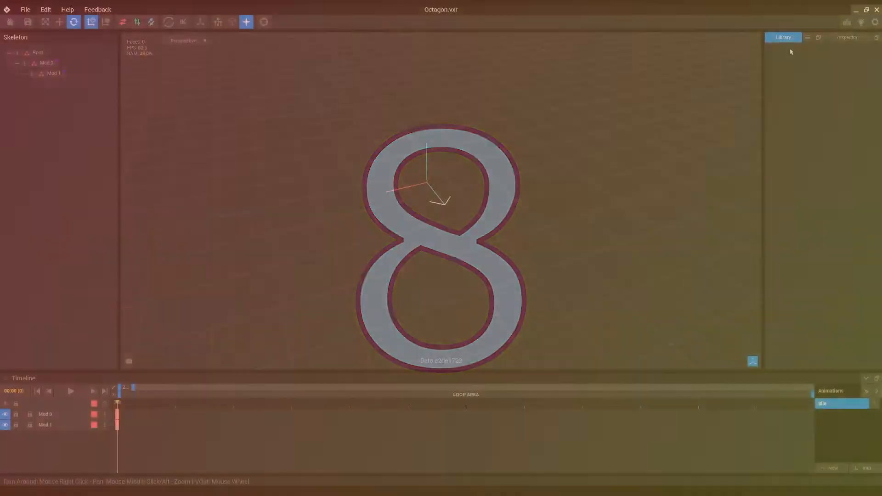
Create a new VXM in the library and clone the Helmet model
left_click(807, 37)
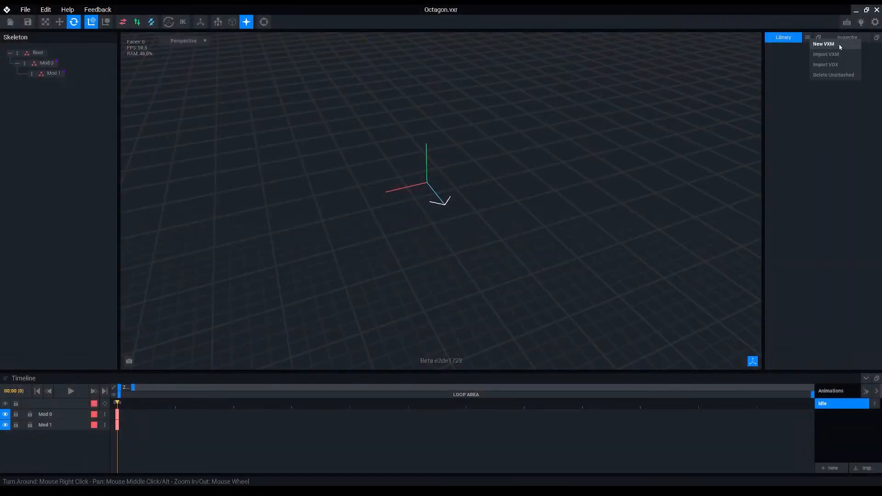
left_click(823, 44)
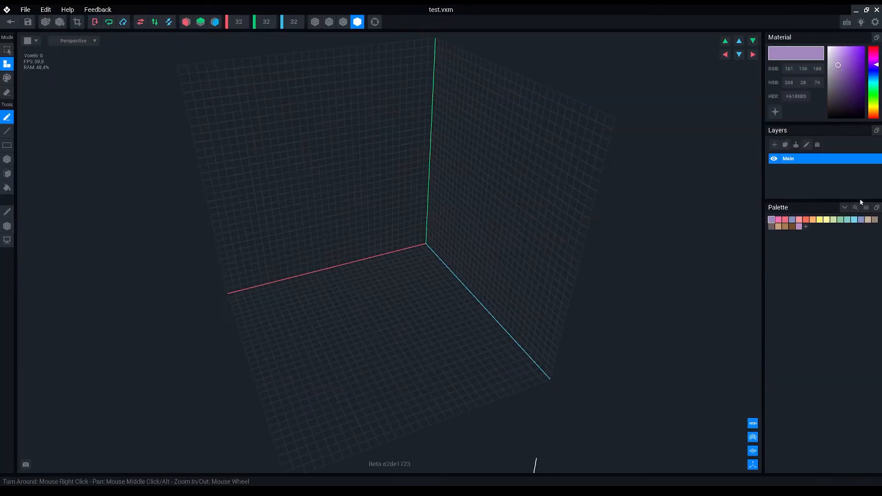
left_click(876, 9)
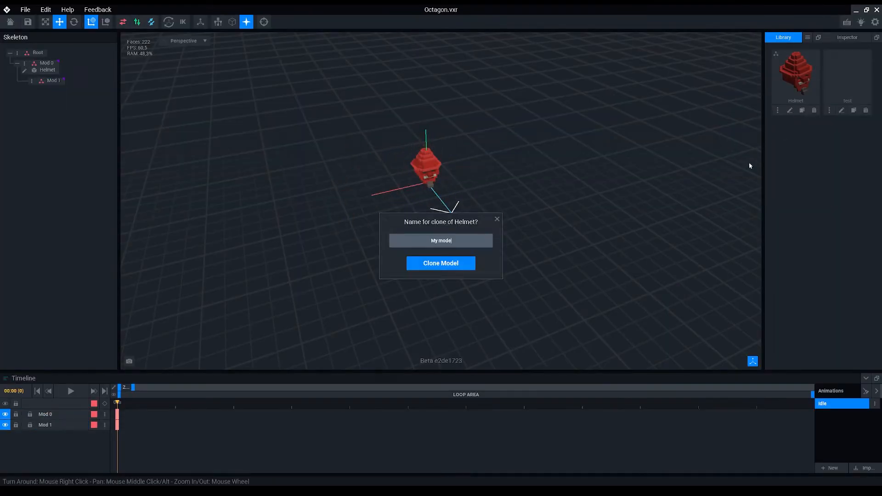
left_click(440, 263)
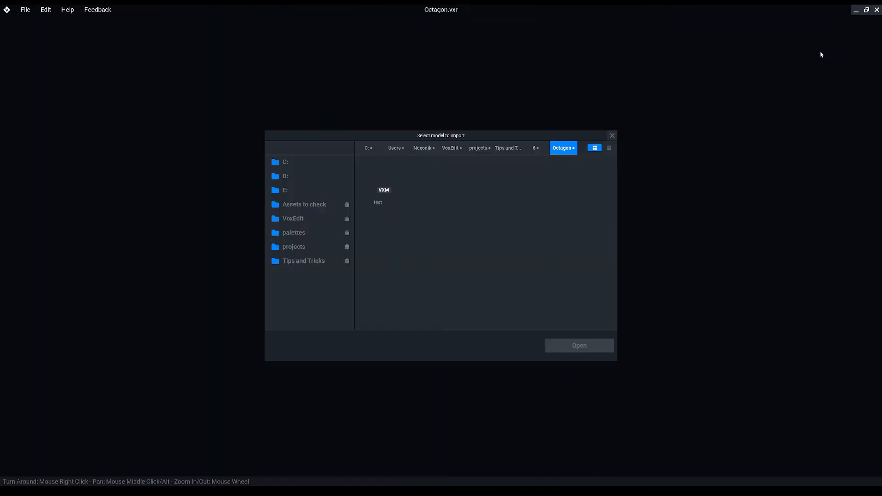
Import Helmet.vxm from the Test folder into the library
left_click(506, 148)
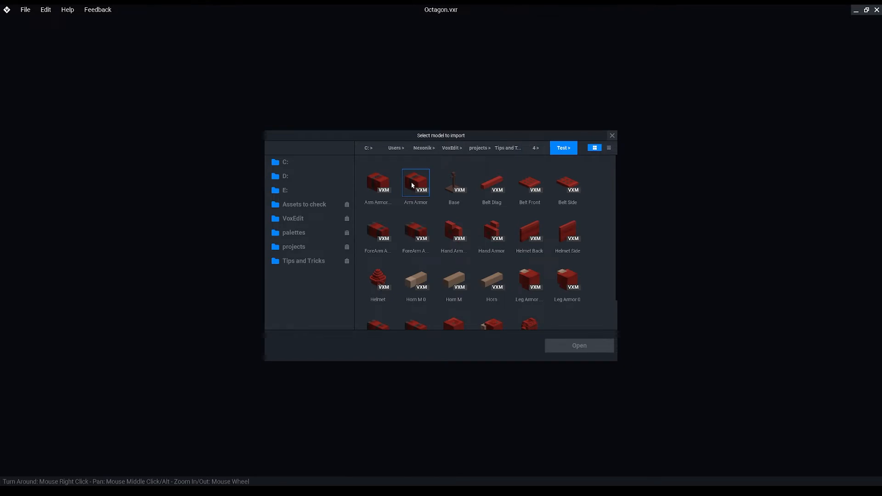
left_click(378, 279)
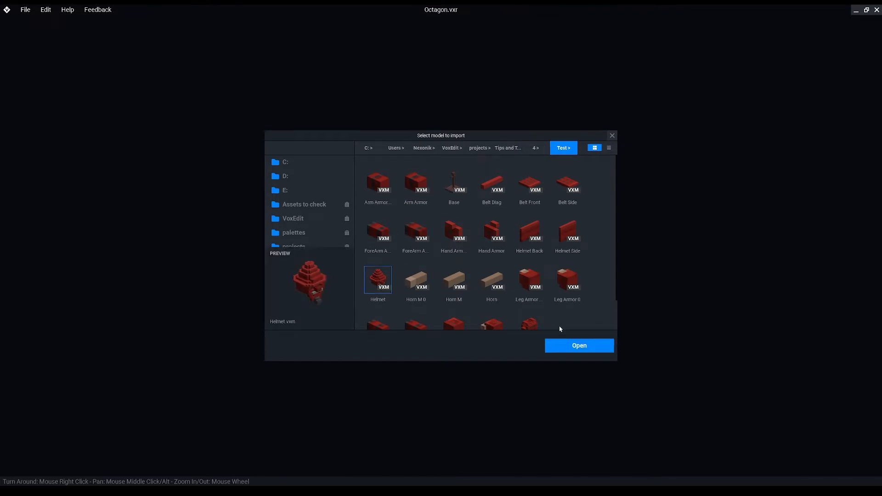
left_click(579, 345)
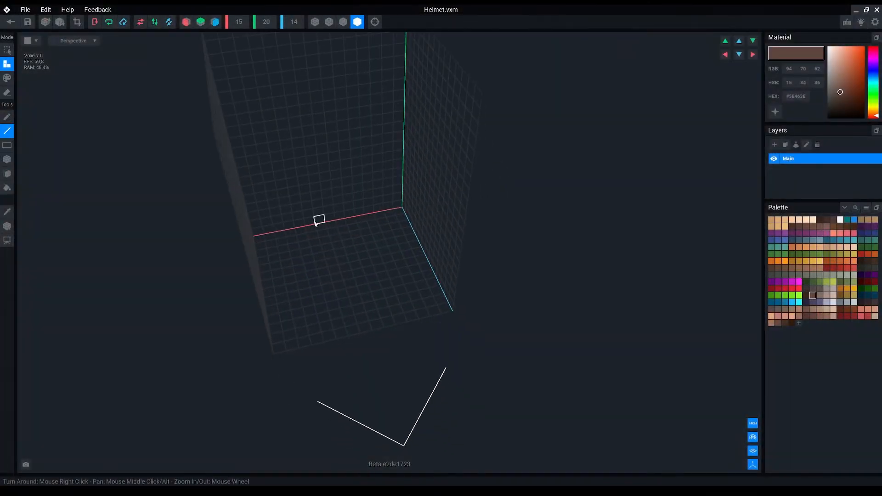
Open the Table.vxr rig containing the small wooden table
left_click_drag(319, 219, 403, 331)
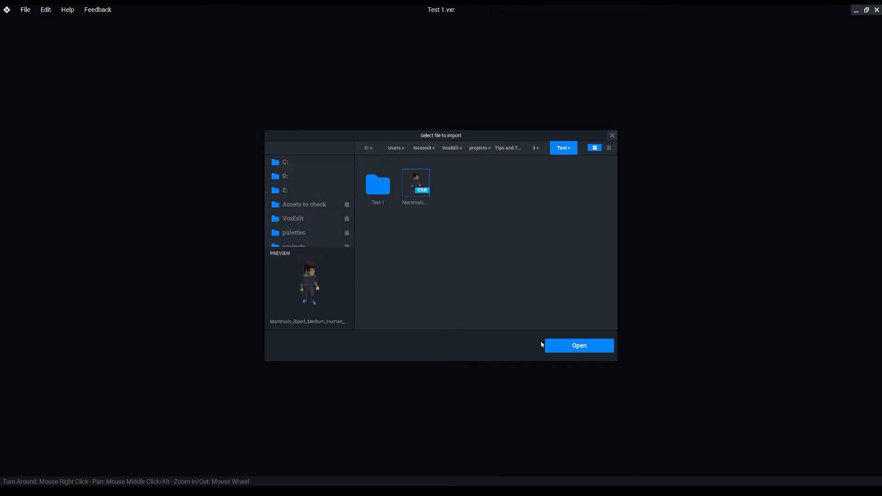
left_click(579, 346)
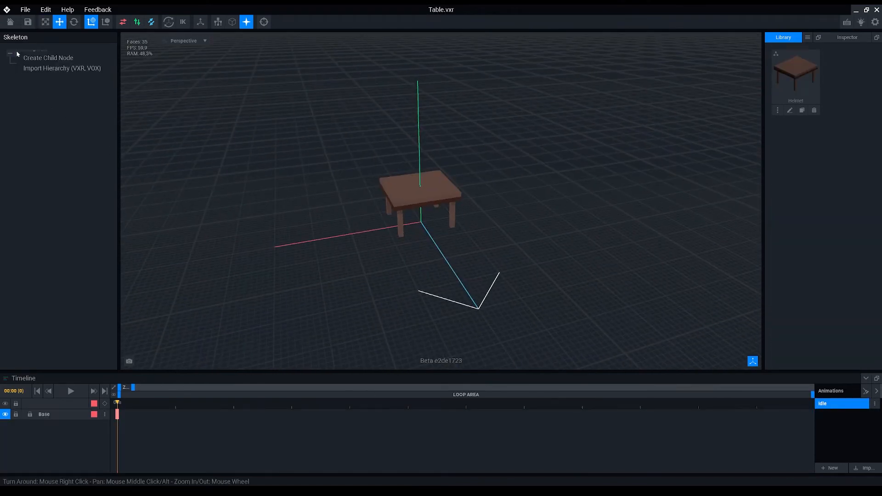
Import the Test.vxr humanoid hierarchy into the Table rig and edit the table model
left_click(62, 68)
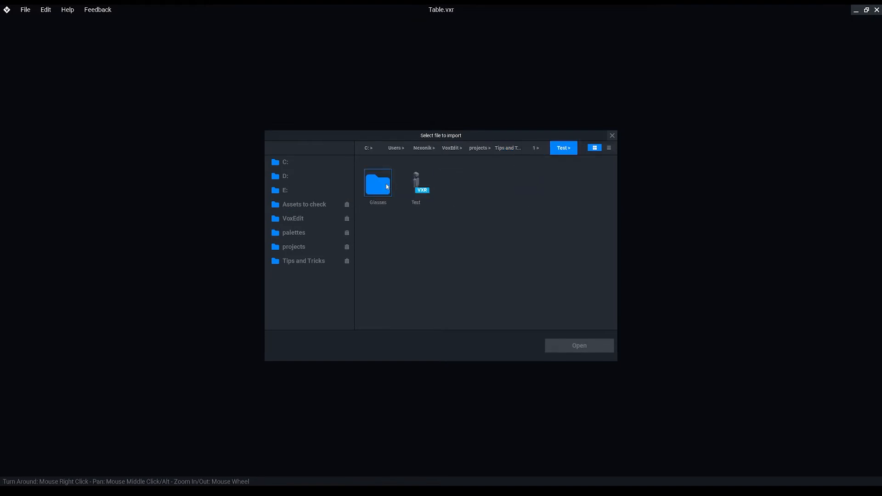
left_click(415, 183)
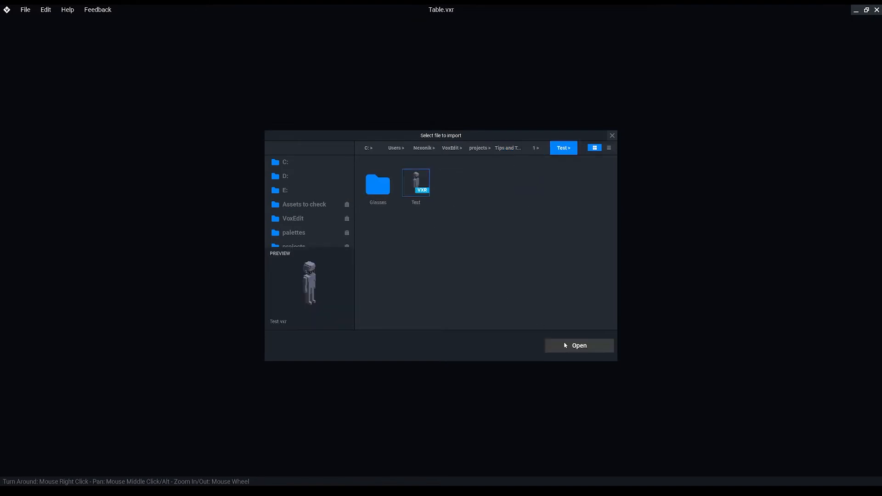
left_click(579, 346)
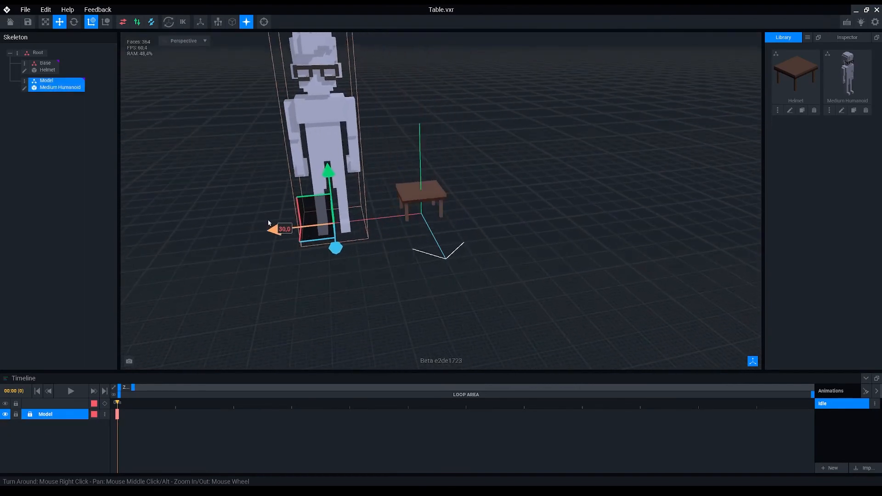
left_click(45, 63)
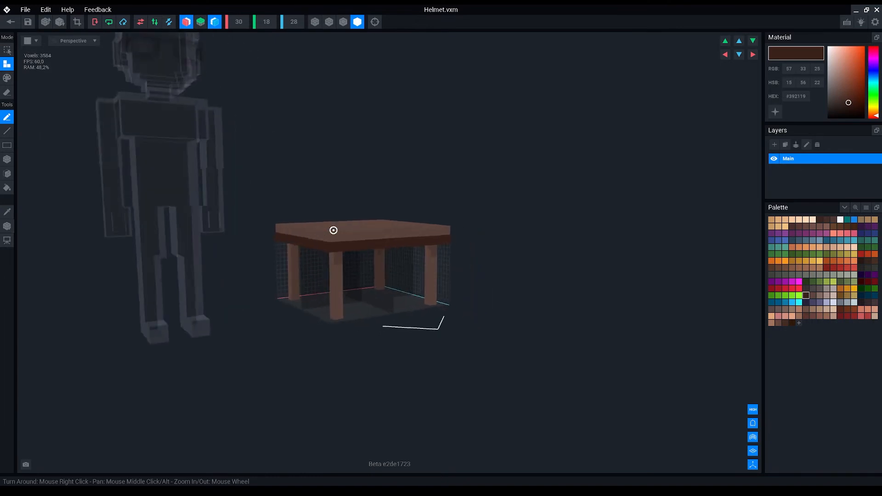
Select the table model with the humanoid ghost shown as a size reference
left_click(45, 23)
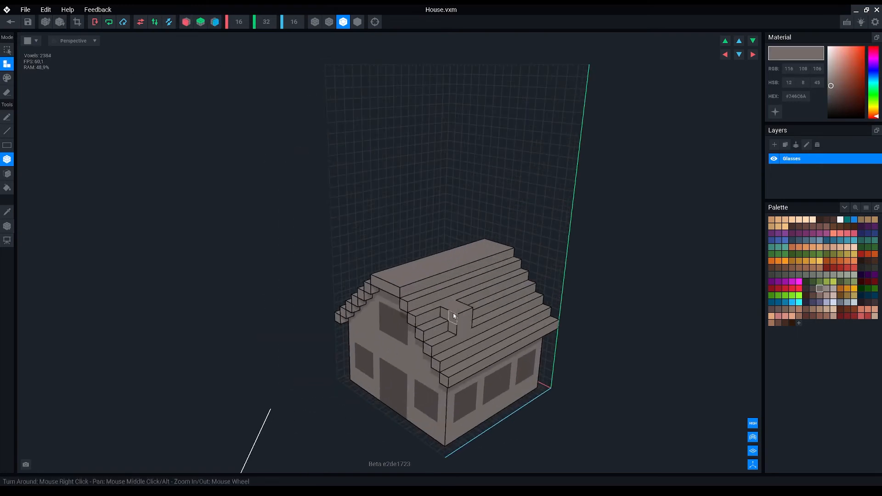
Enlarge the House model and add detail to its middle window
left_click_drag(453, 315, 426, 322)
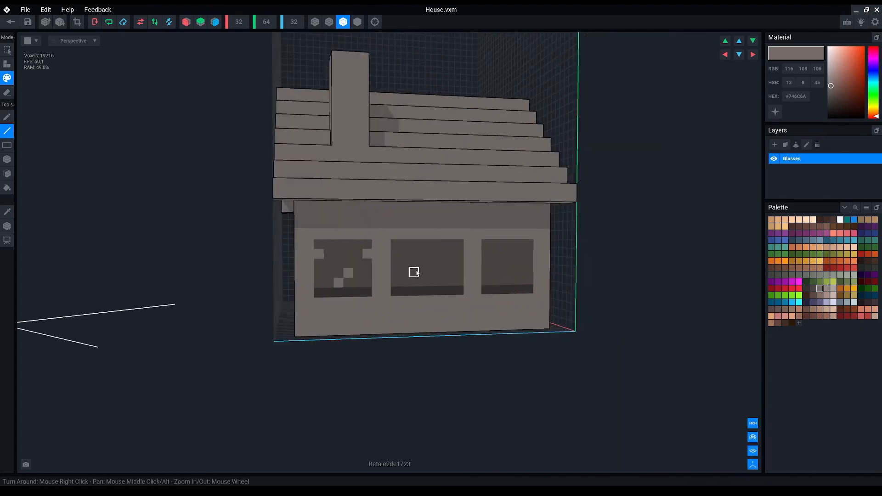
left_click_drag(417, 273, 451, 182)
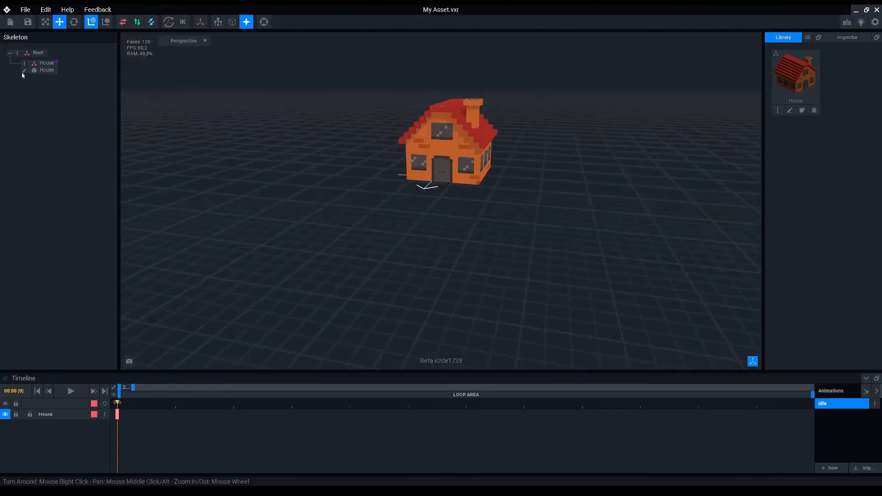
Import the Medium Humanoid hierarchy under Root and select its figure
left_click(431, 165)
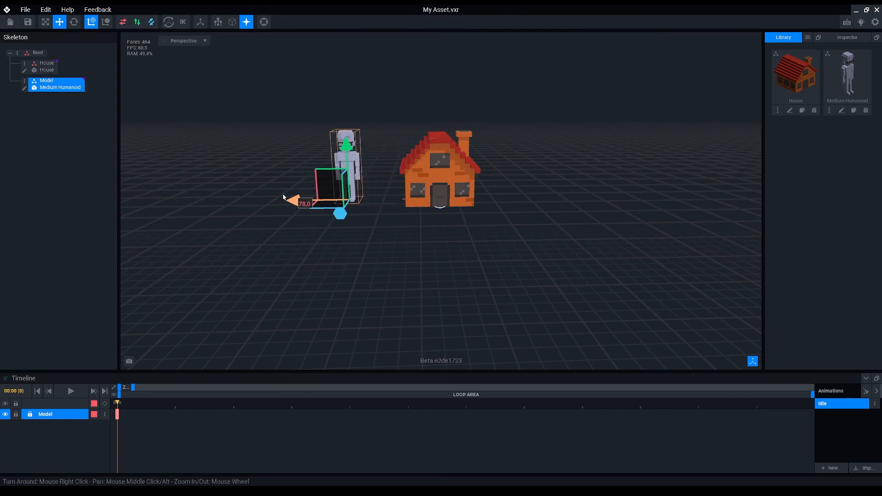
left_click(47, 63)
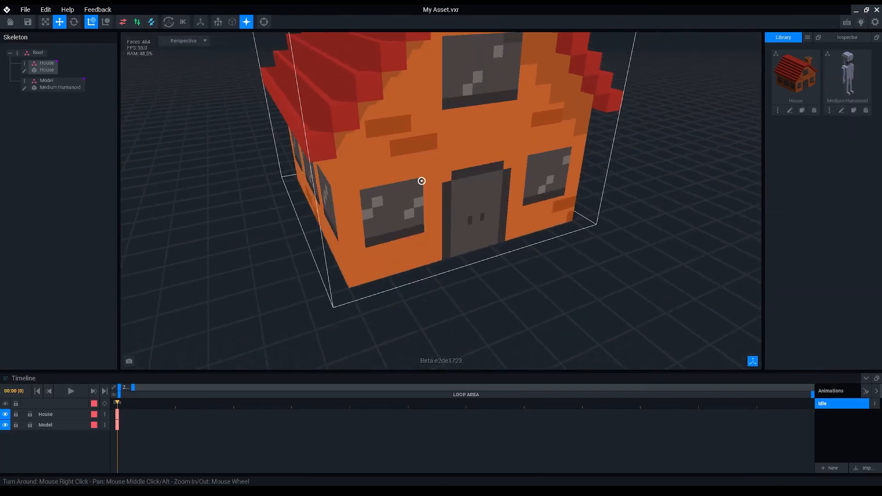
left_click(60, 87)
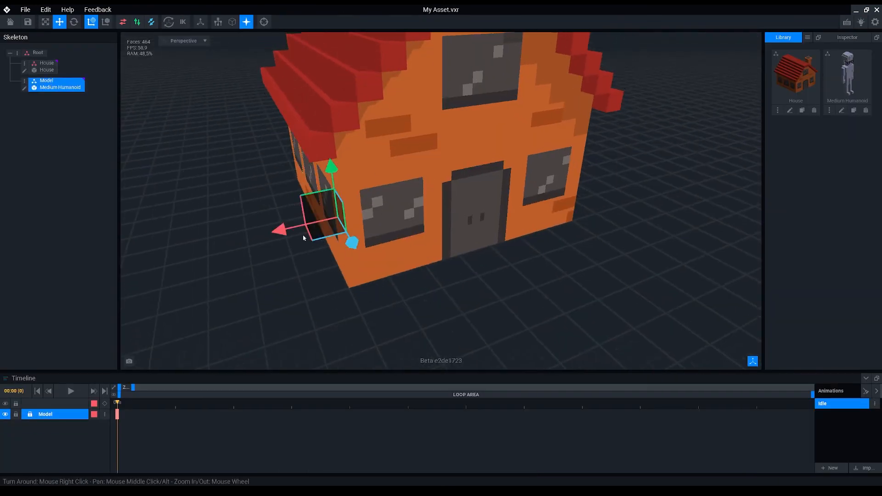